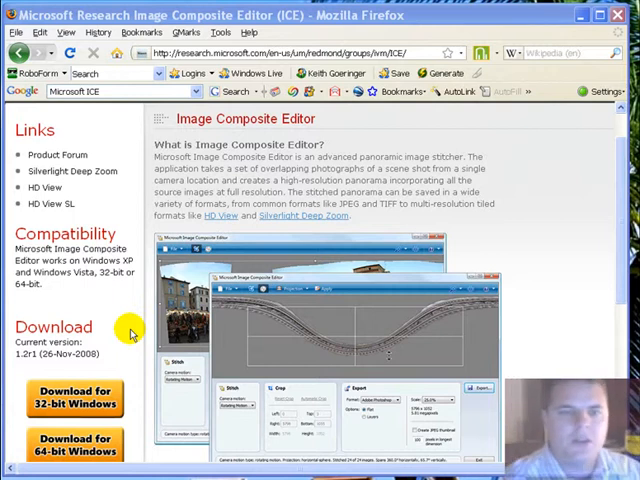
mouse_move(130, 332)
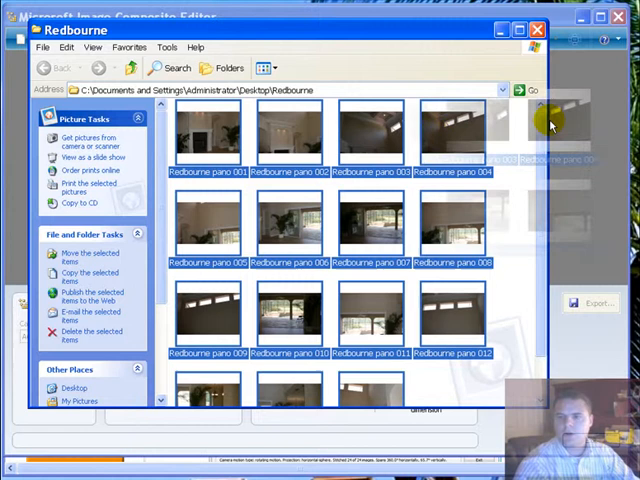
mouse_move(596, 118)
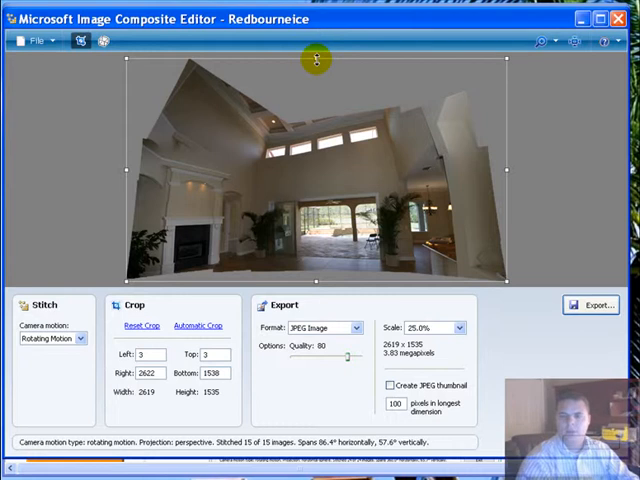
Crop the Redbourne panorama to 2296 × 800, trimming ceiling, floor and left edge.
drag(315, 60, 315, 110)
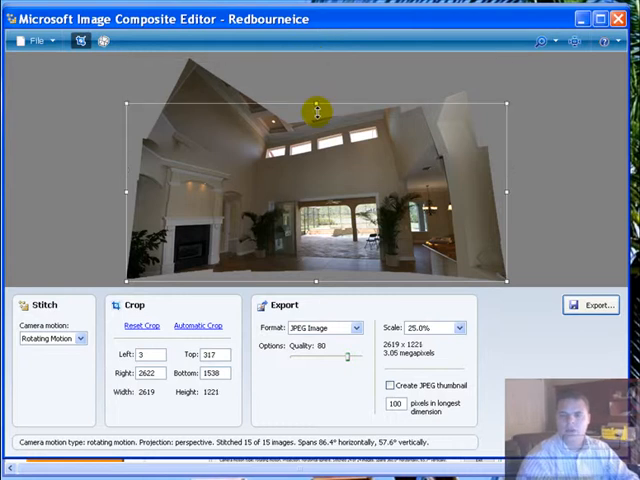
drag(315, 108, 315, 151)
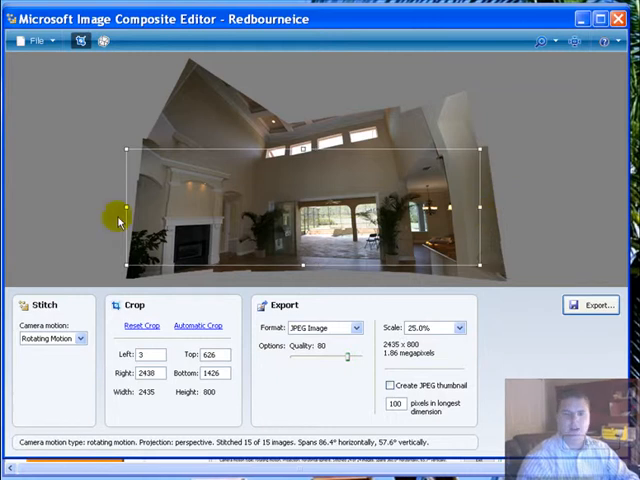
mouse_move(180, 85)
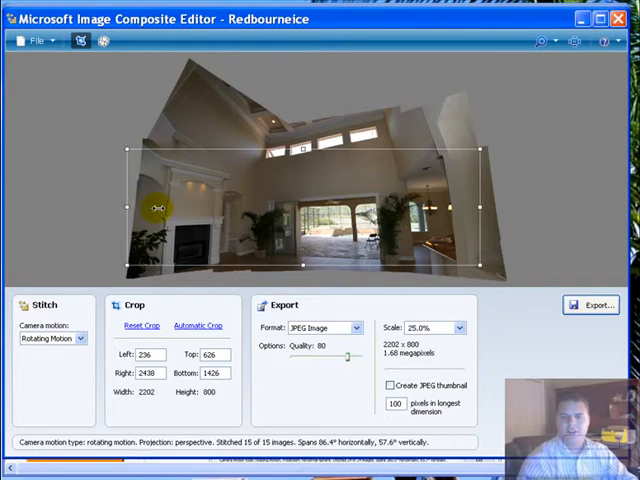
drag(127, 207, 140, 207)
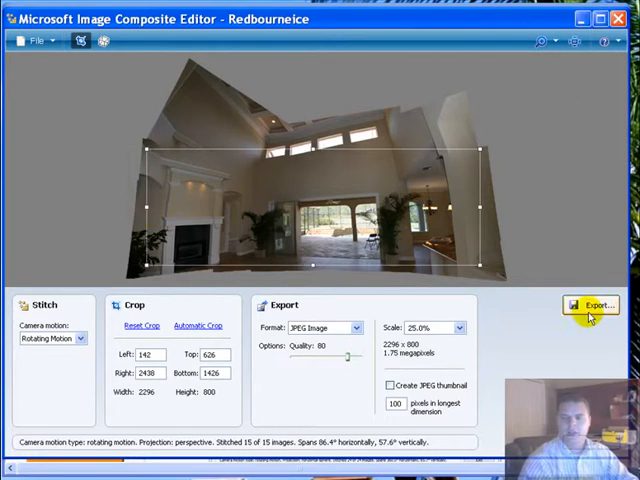
mouse_move(605, 270)
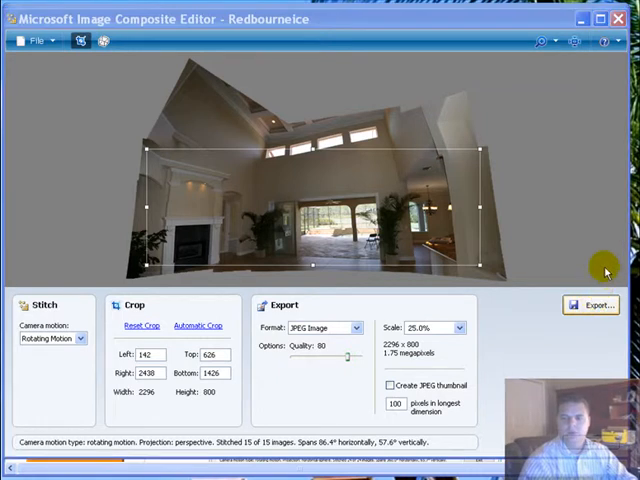
Export the cropped Redbourne panorama as a JPEG image.
click(591, 305)
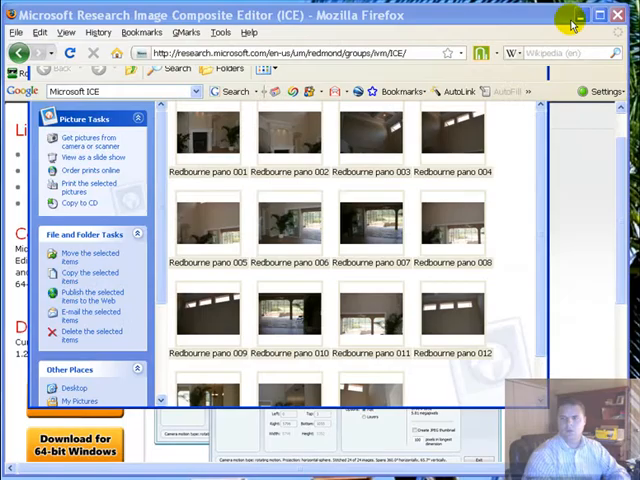
Minimize the windows and open the Redbourne pano file in Picture Manager.
click(600, 14)
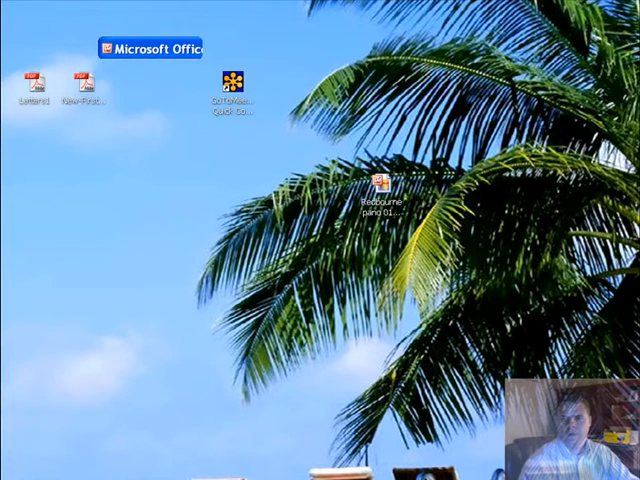
double_click(381, 195)
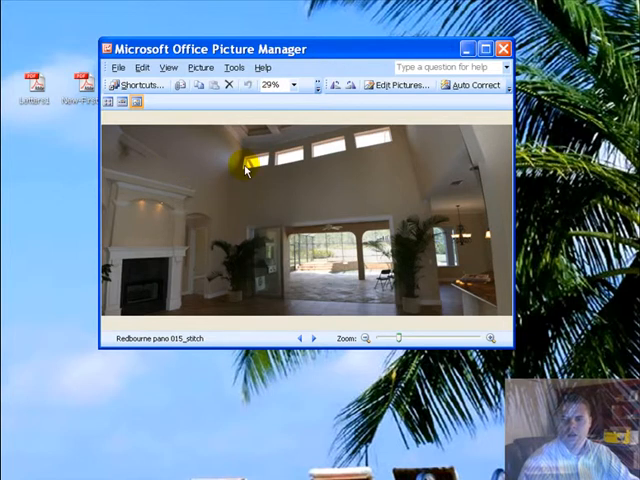
mouse_move(250, 273)
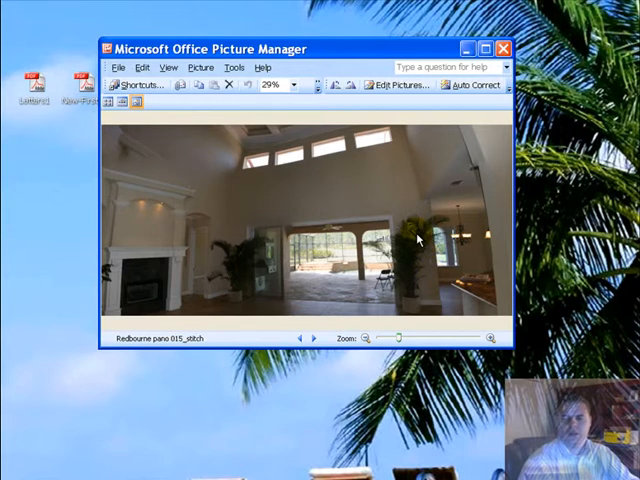
mouse_move(418, 240)
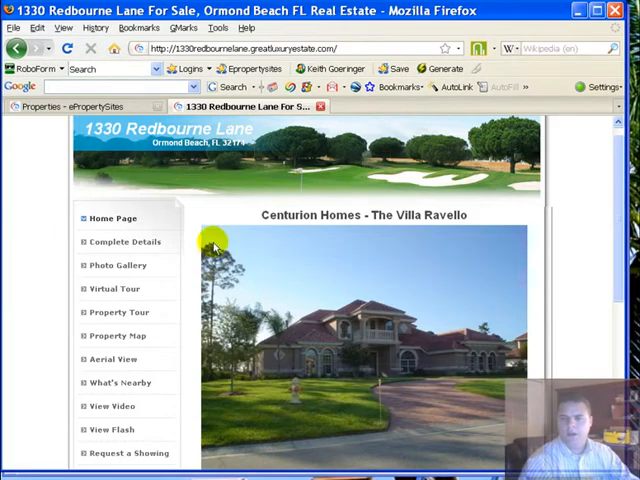
mouse_move(352, 247)
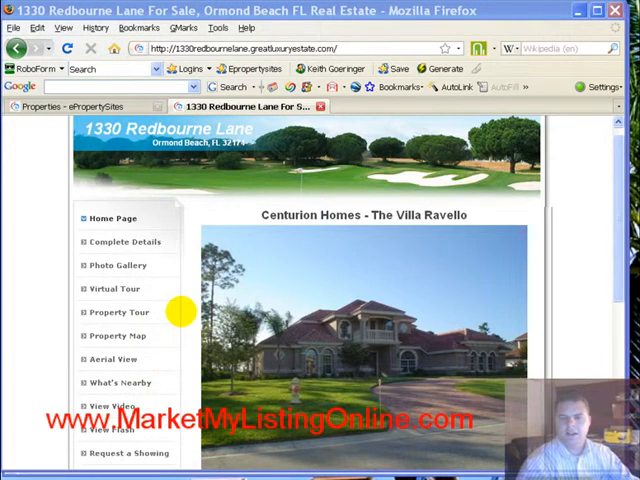
mouse_move(213, 232)
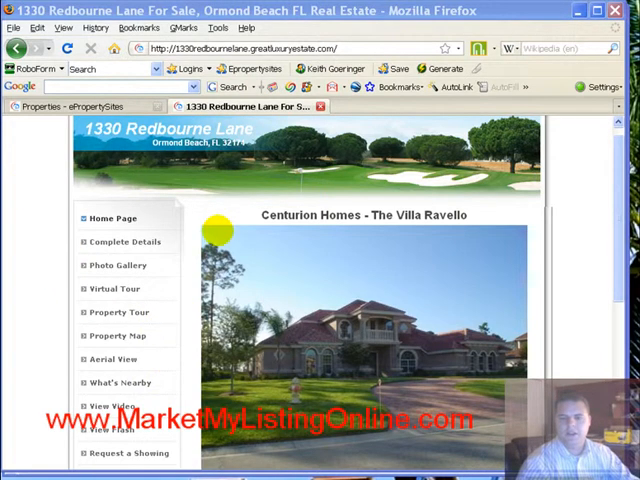